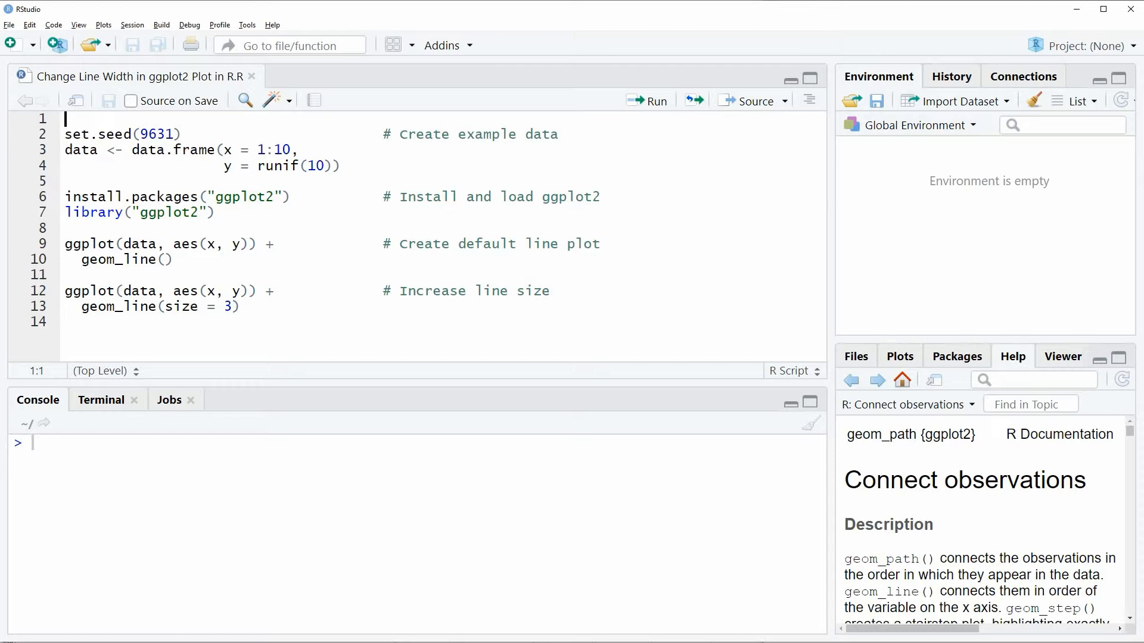
pyautogui.moveTo(1001, 249)
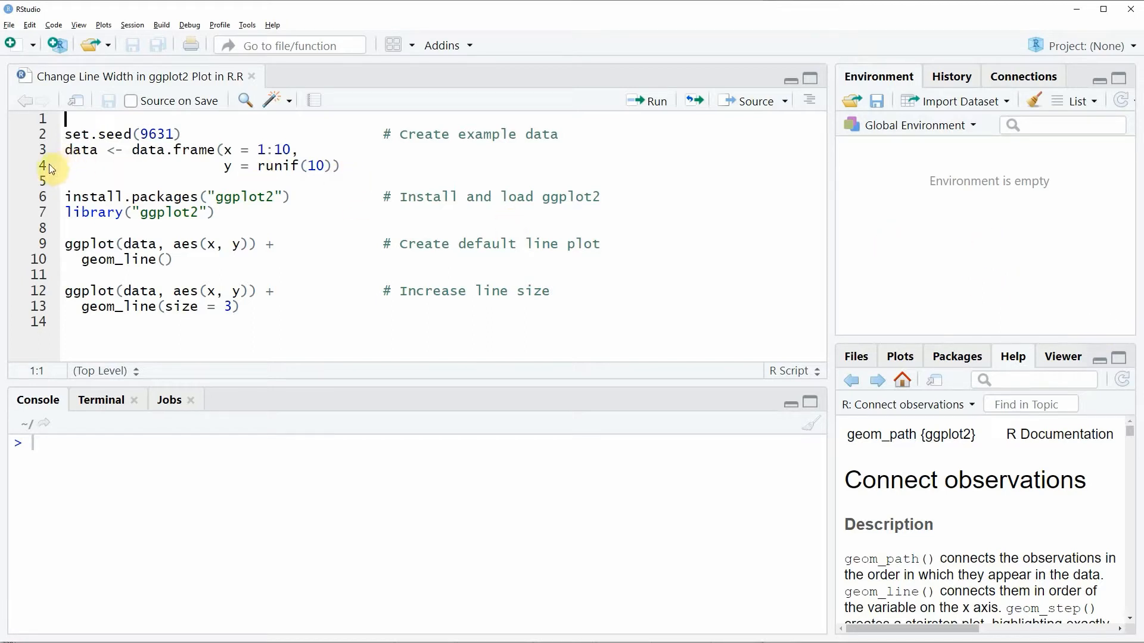
pyautogui.moveTo(46, 138)
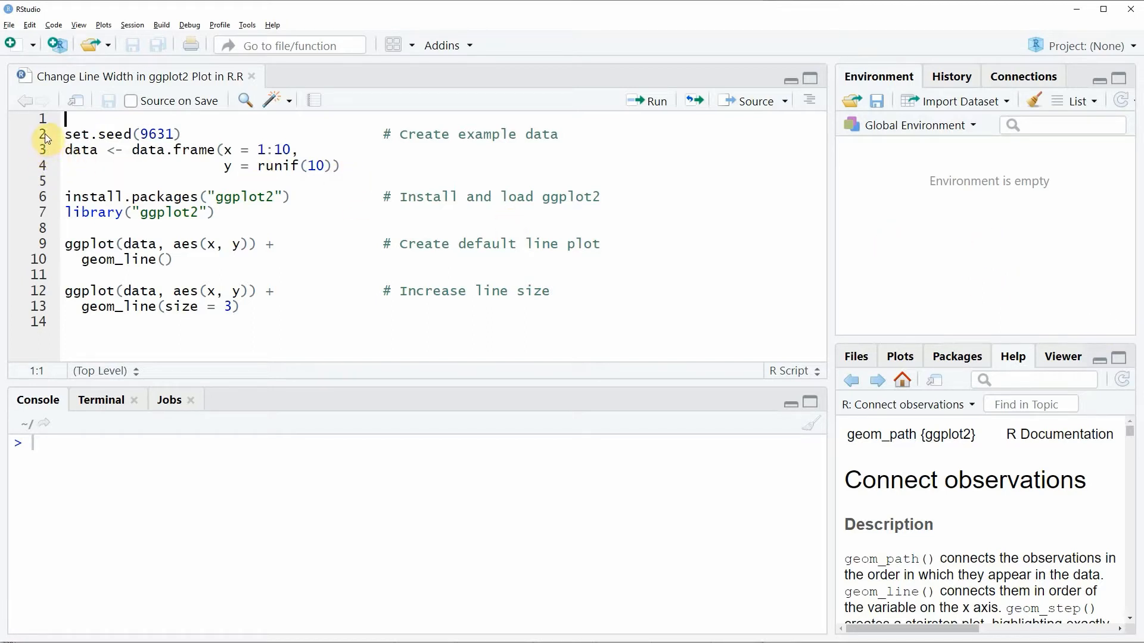
# - Run lines 2-4 (set.seed and data.frame) to build the 10-row, 2-variable data frame
pyautogui.moveTo(66, 133); pyautogui.dragTo(66, 180)
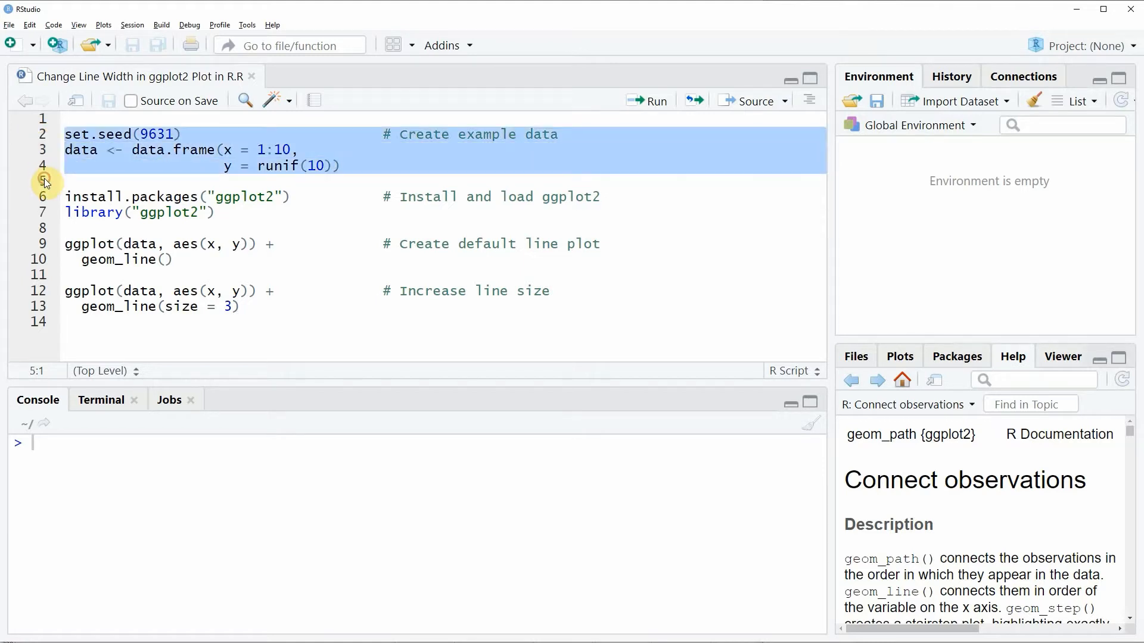
pyautogui.click(646, 102)
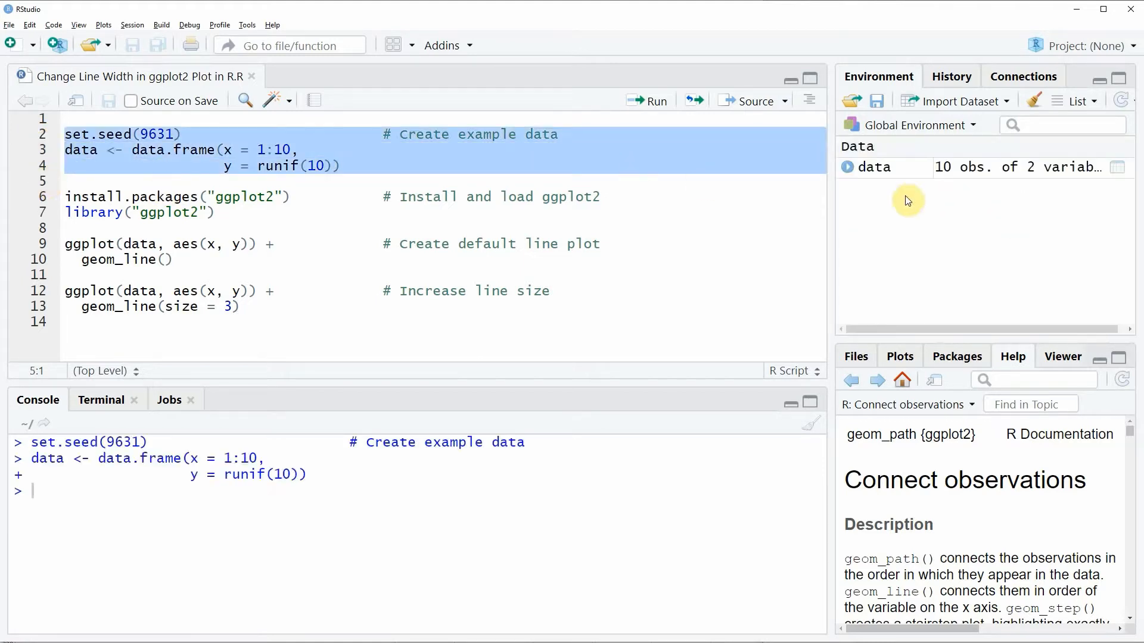
pyautogui.moveTo(923, 172)
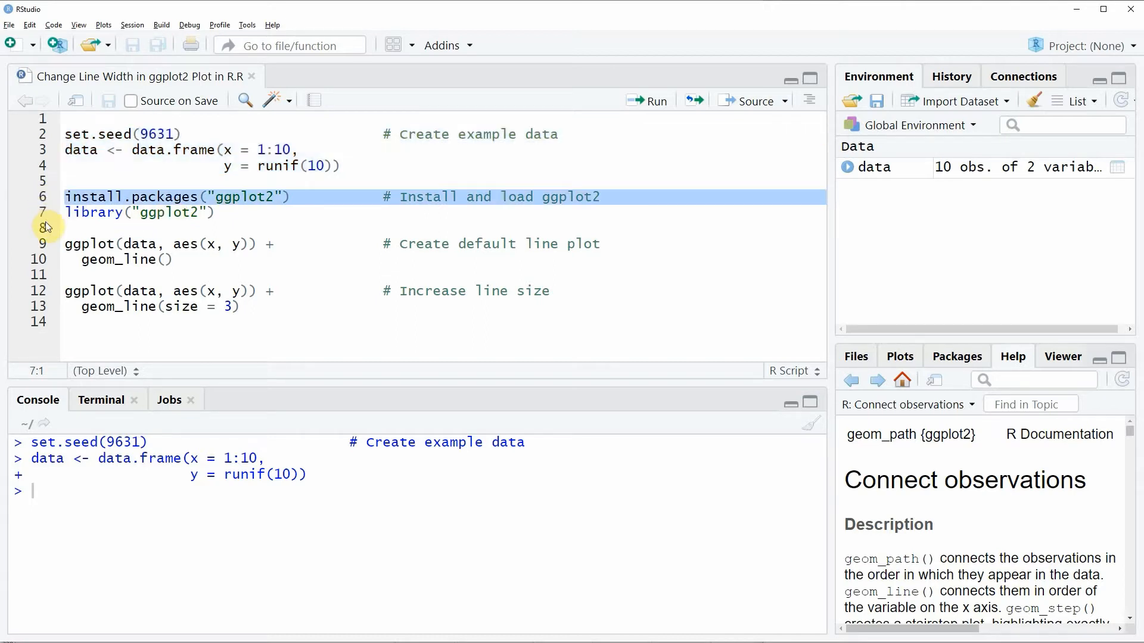
# - Run line 7, library("ggplot2"), loading the package without errors
pyautogui.click(77, 212)
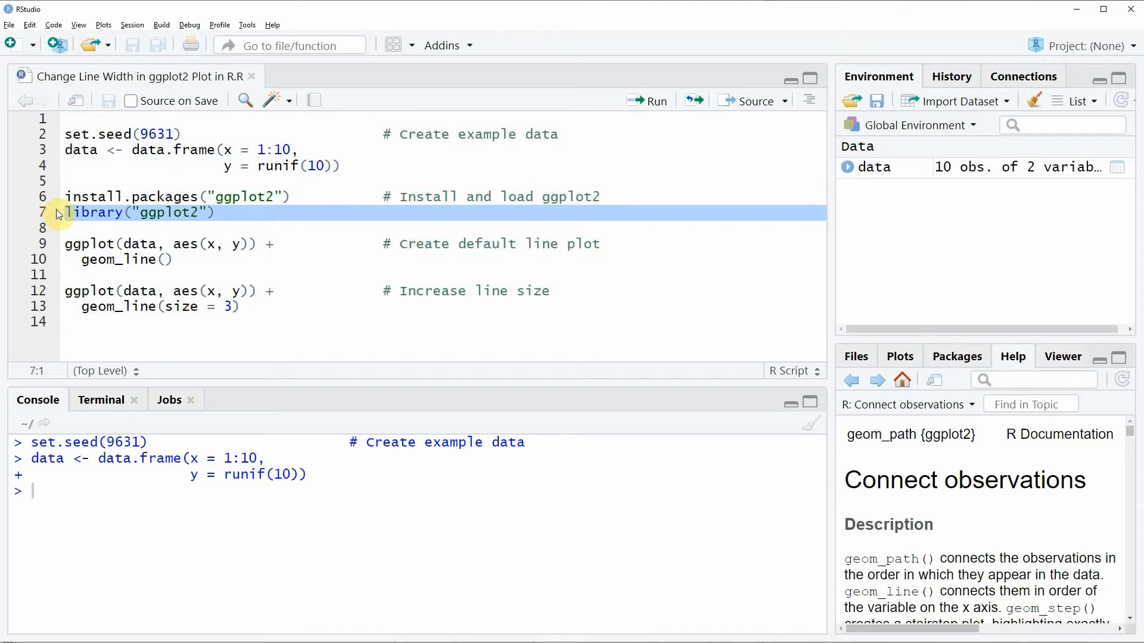
pyautogui.click(646, 102)
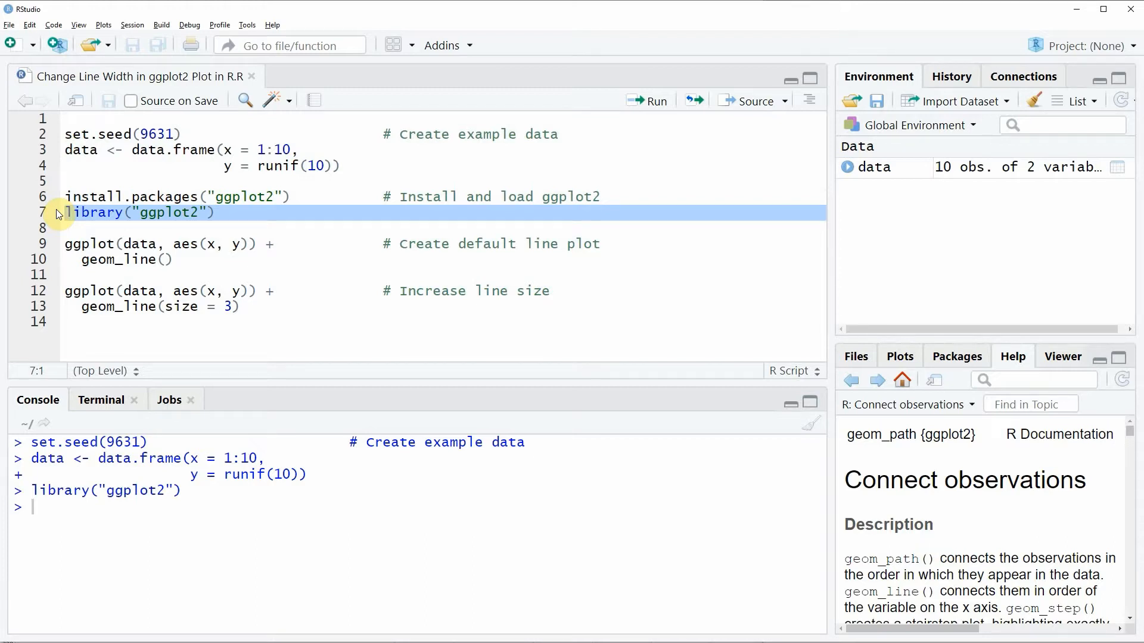
pyautogui.moveTo(76, 230)
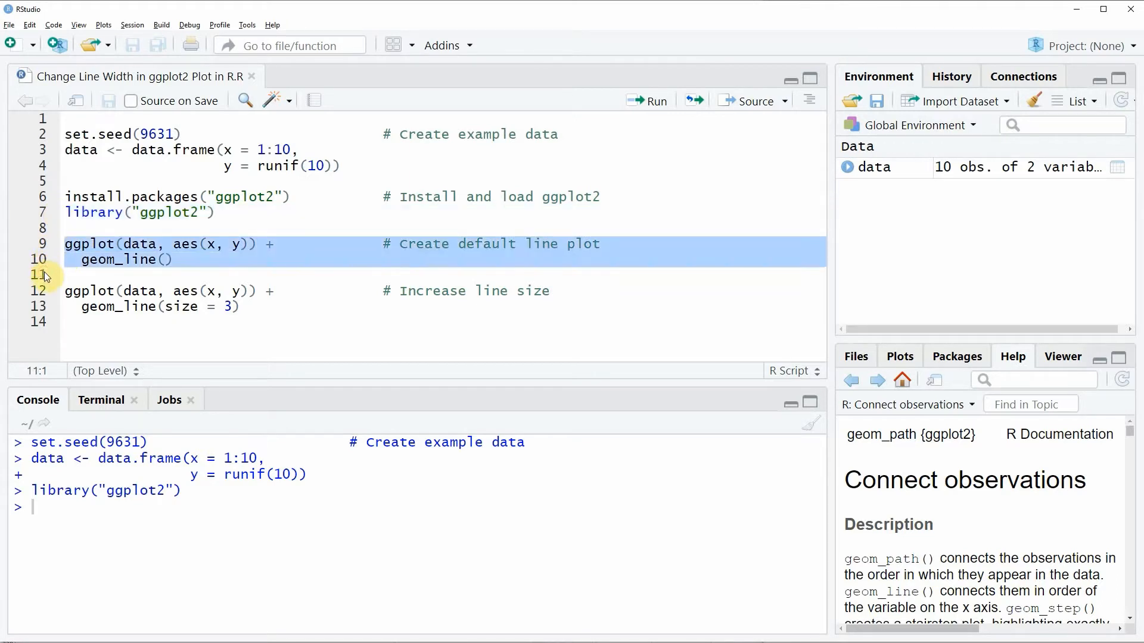
# - Run lines 9-10 to draw the thin default y-vs-x line plot, then widen the Plots pane
pyautogui.click(653, 102)
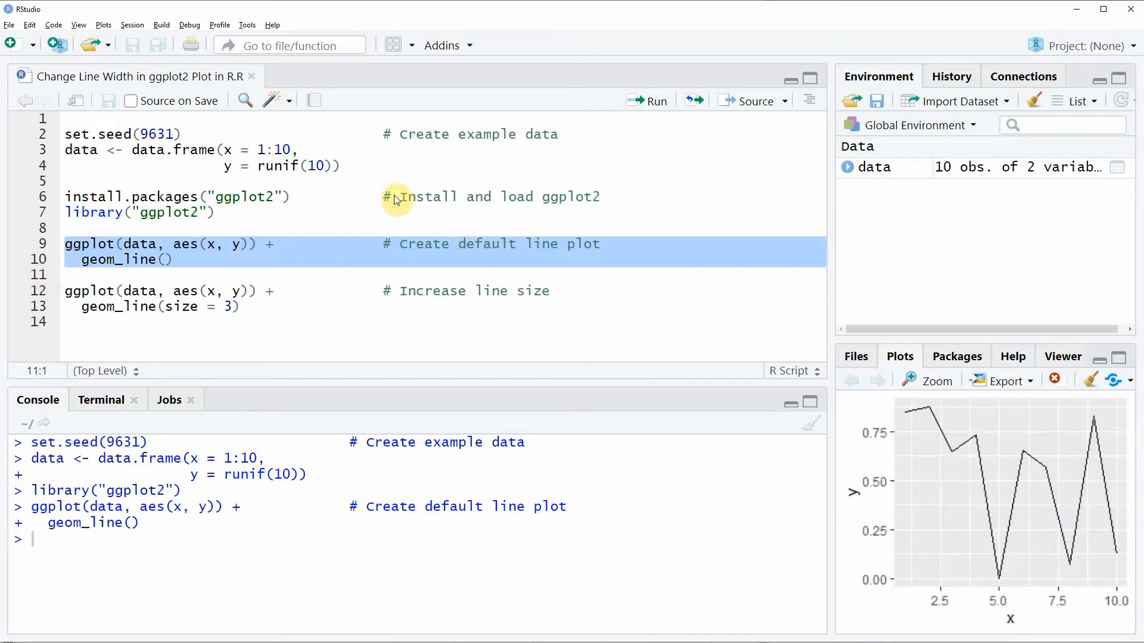
pyautogui.moveTo(832, 292); pyautogui.dragTo(693, 292)
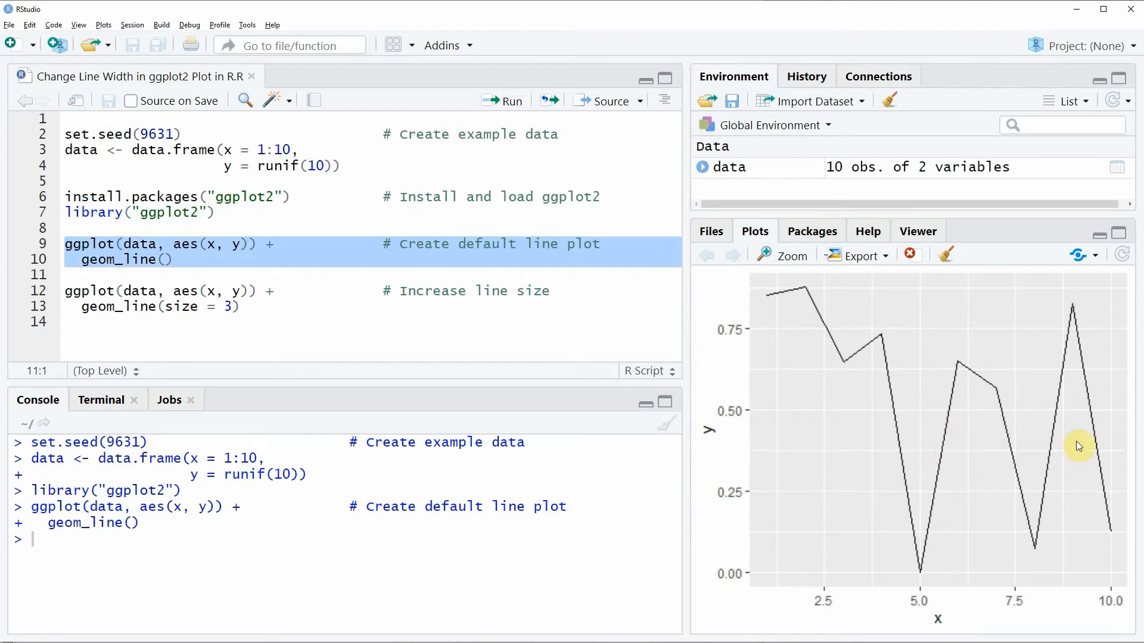
pyautogui.moveTo(996, 469)
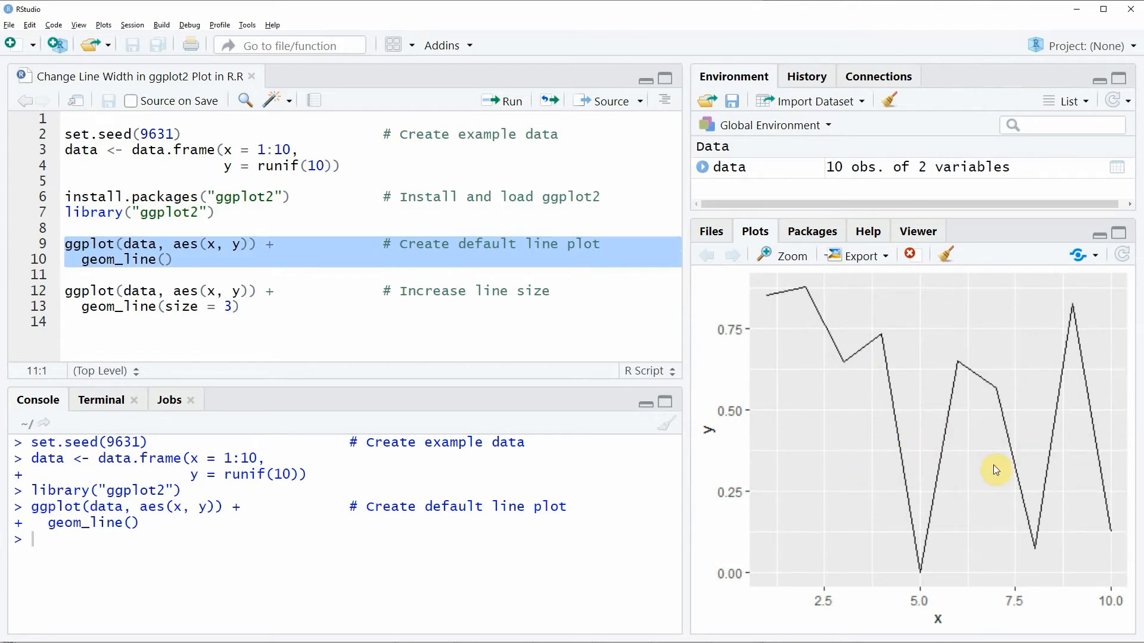
pyautogui.moveTo(802, 372)
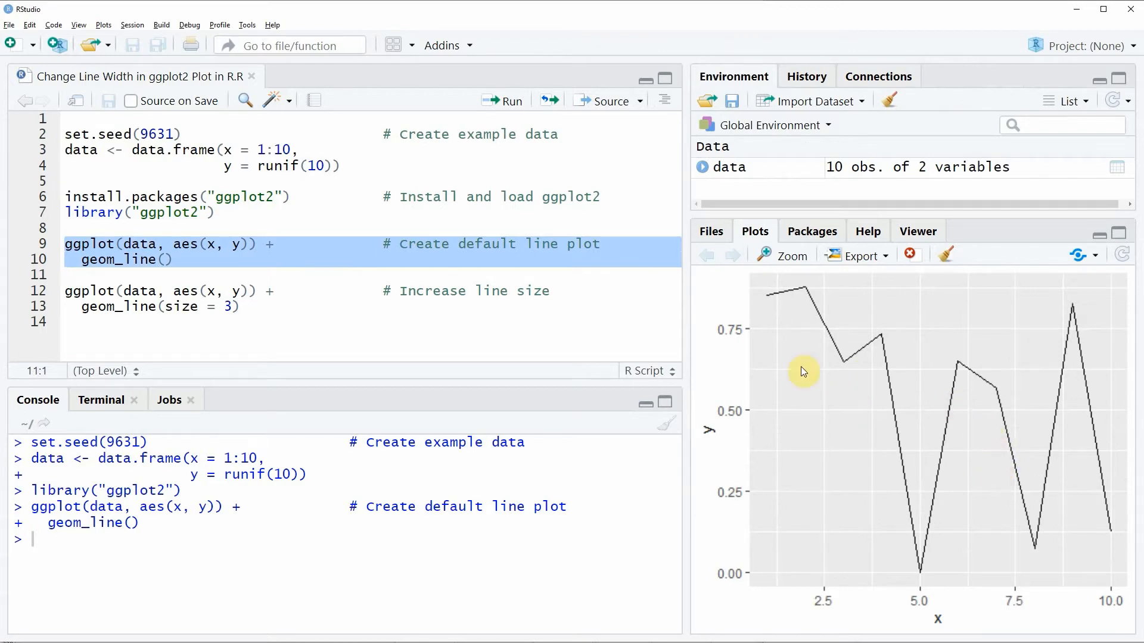
pyautogui.moveTo(919, 487)
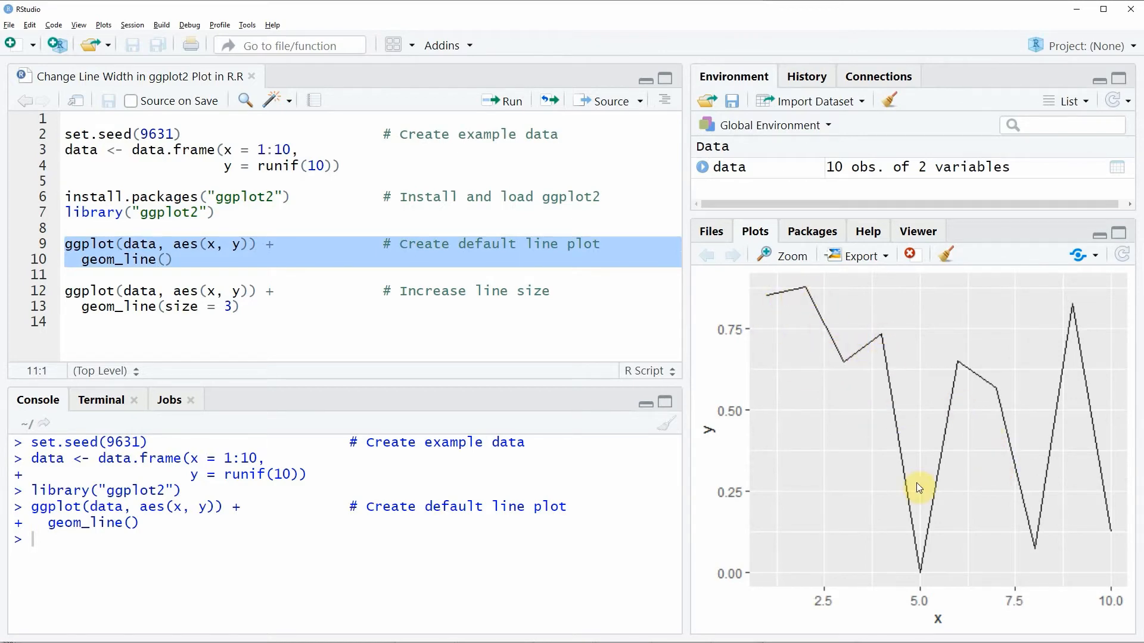
pyautogui.moveTo(987, 386)
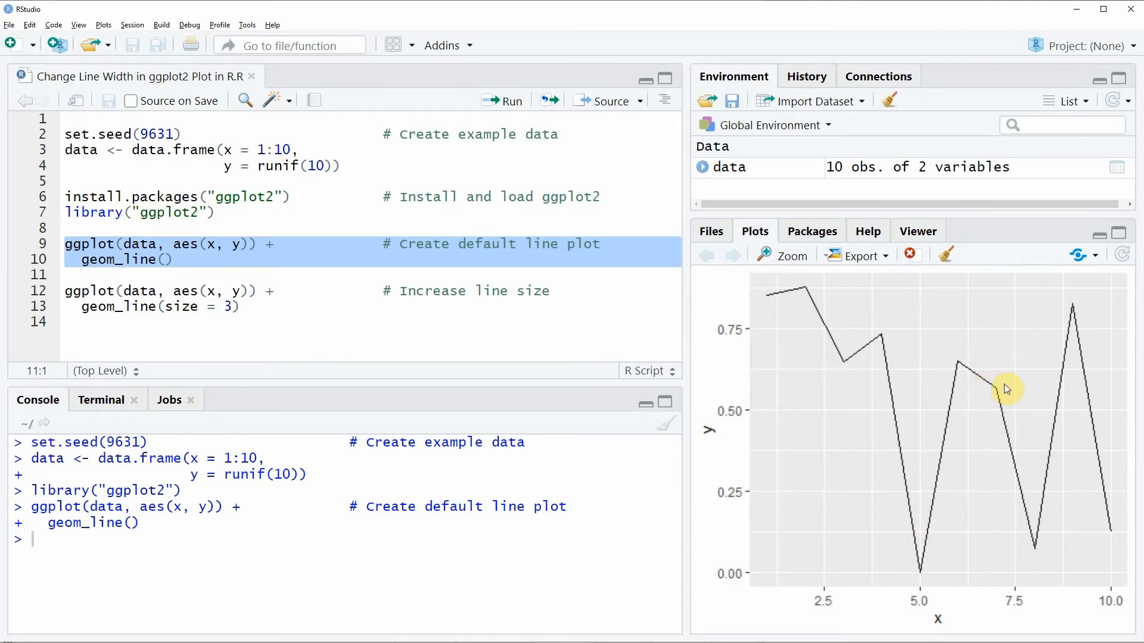
pyautogui.moveTo(334, 287)
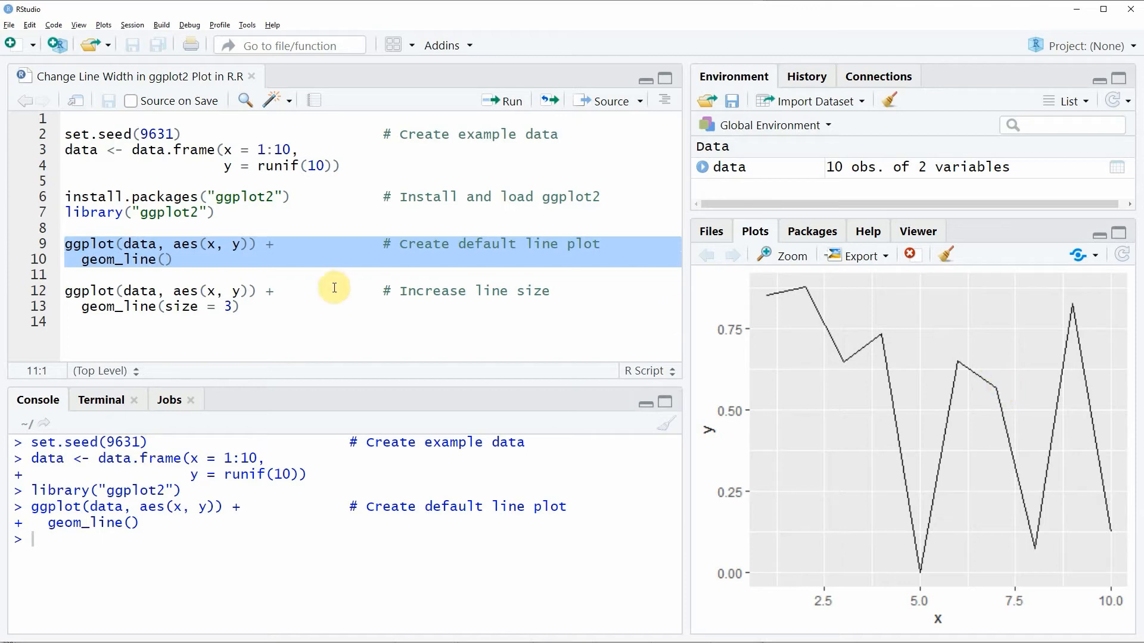
pyautogui.click(65, 290)
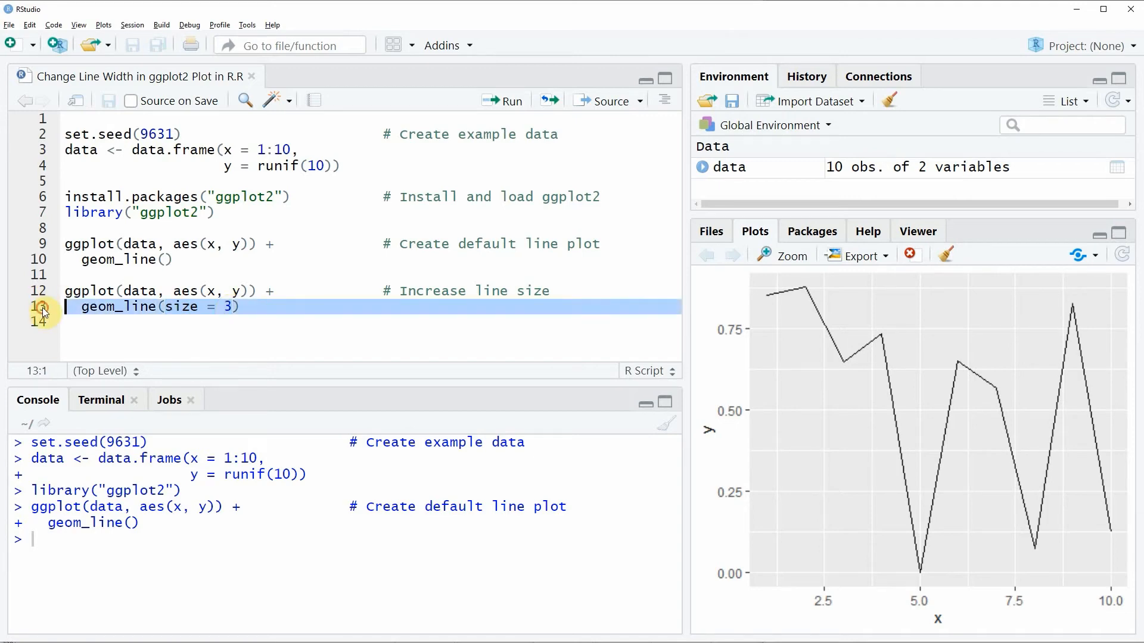
# - Run lines 12-13, ggplot(...) + geom_line(size = 3), drawing a much thicker line
pyautogui.click(511, 101)
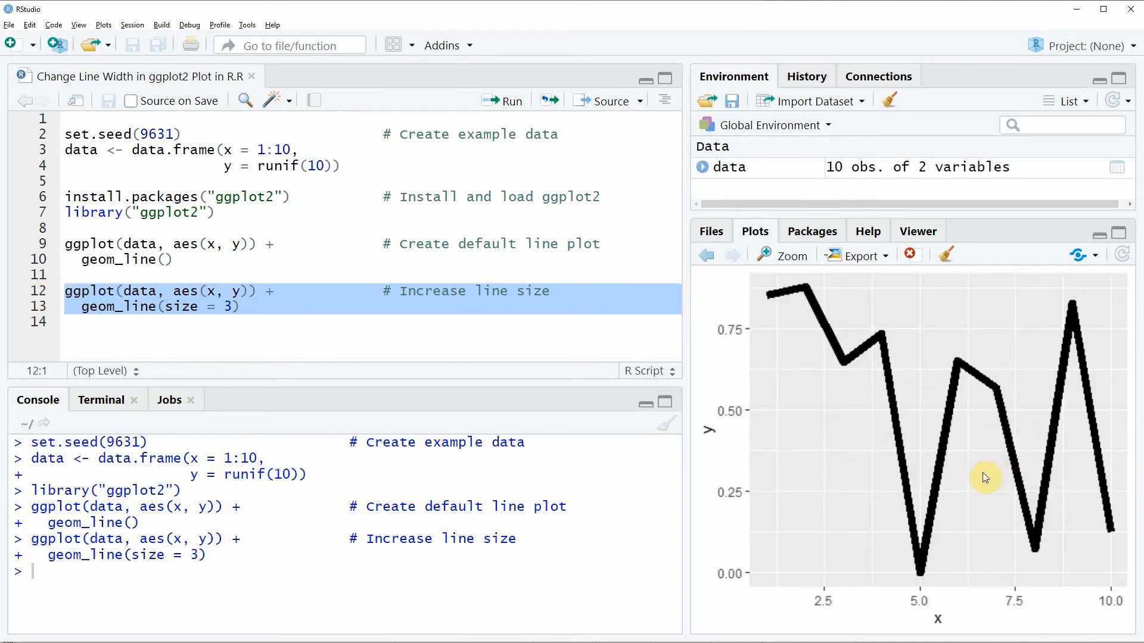
pyautogui.moveTo(1031, 455)
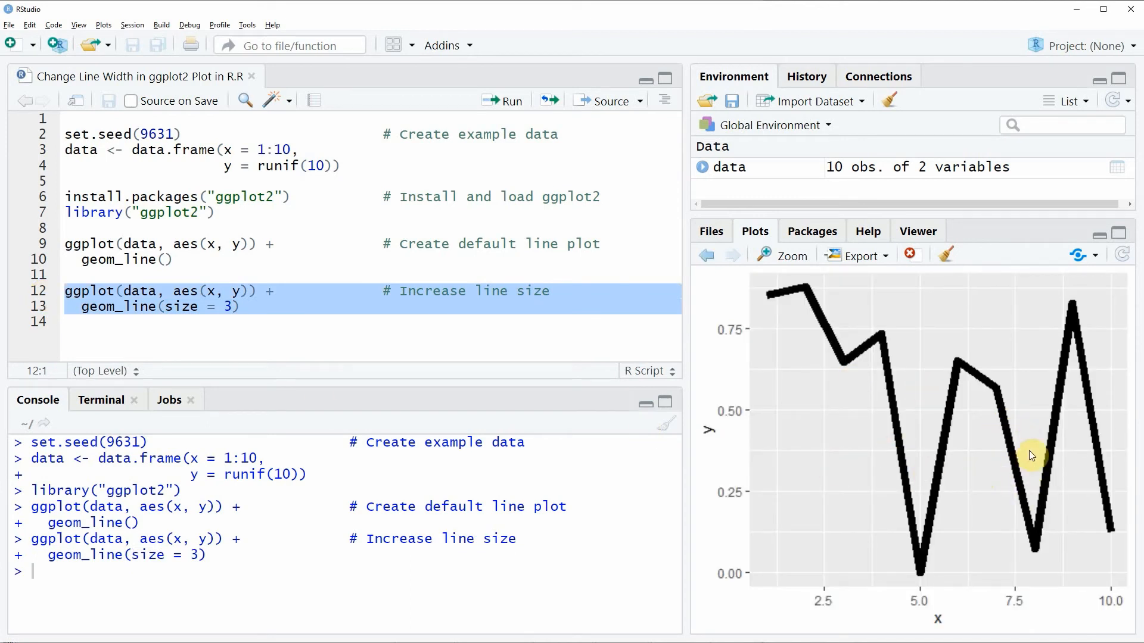
pyautogui.moveTo(827, 340)
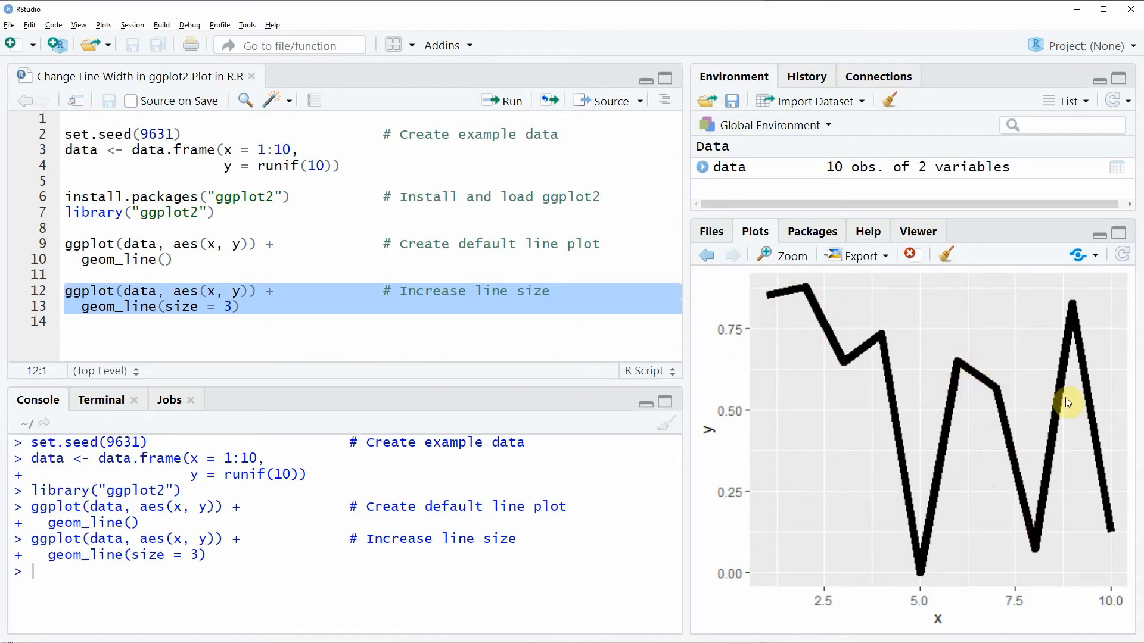
pyautogui.moveTo(1076, 323)
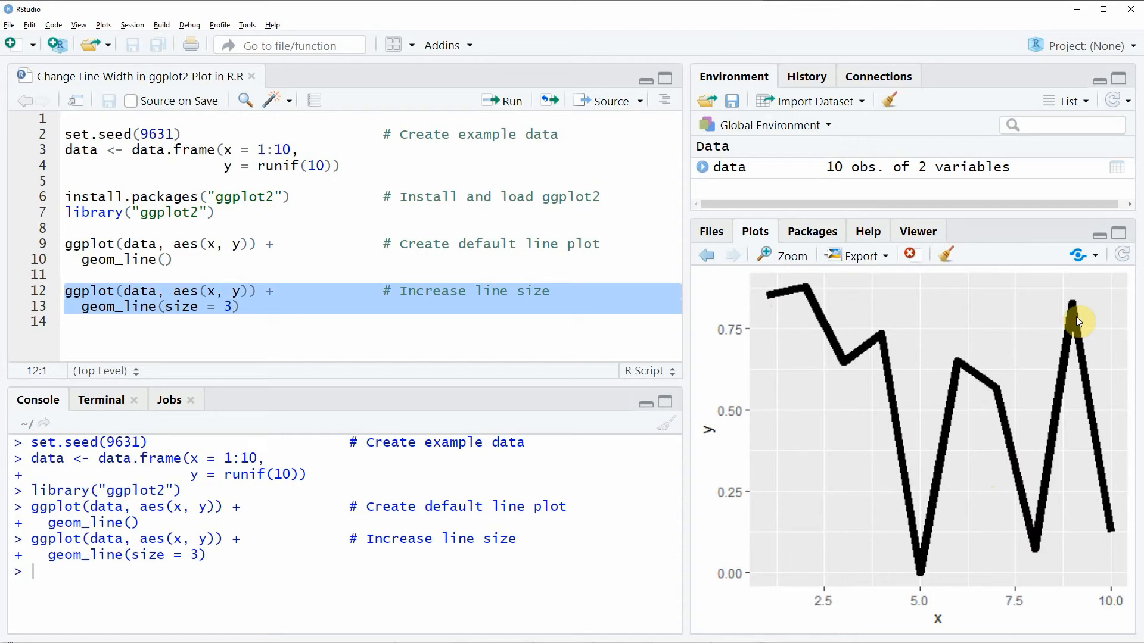